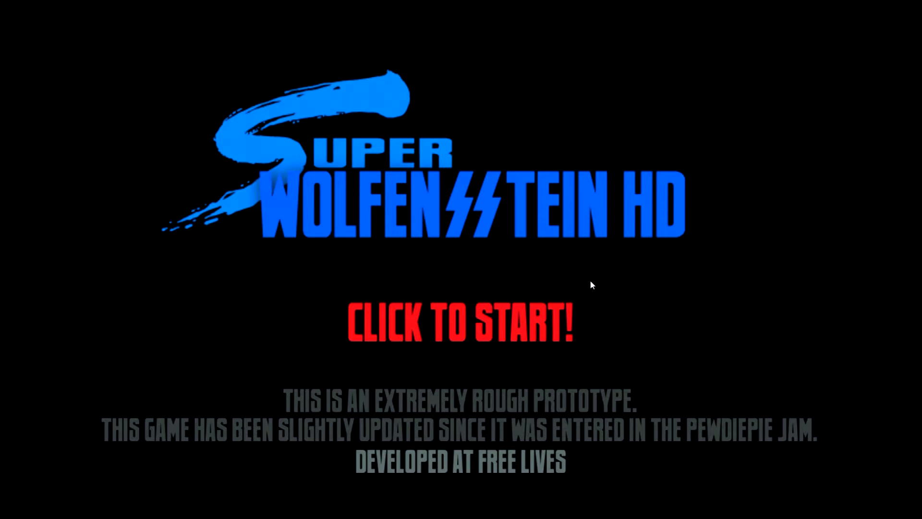
pyautogui.moveTo(573, 277)
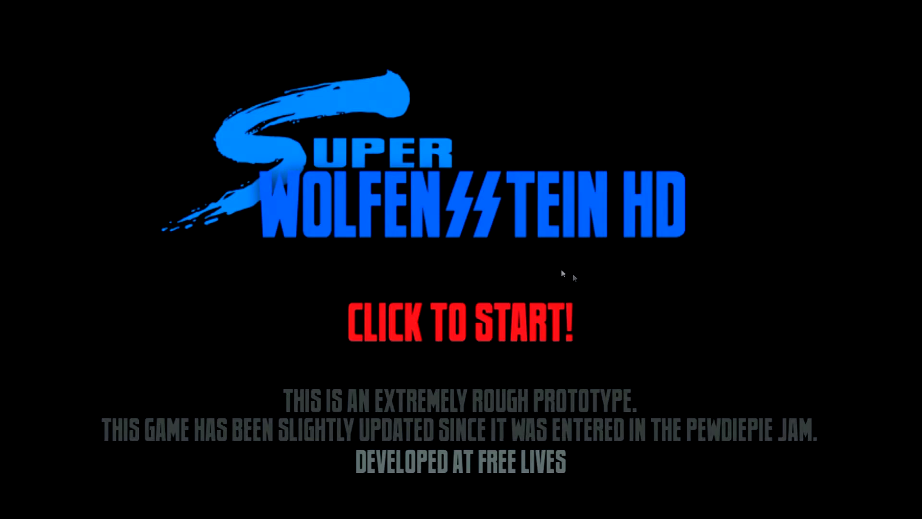
pyautogui.moveTo(553, 265)
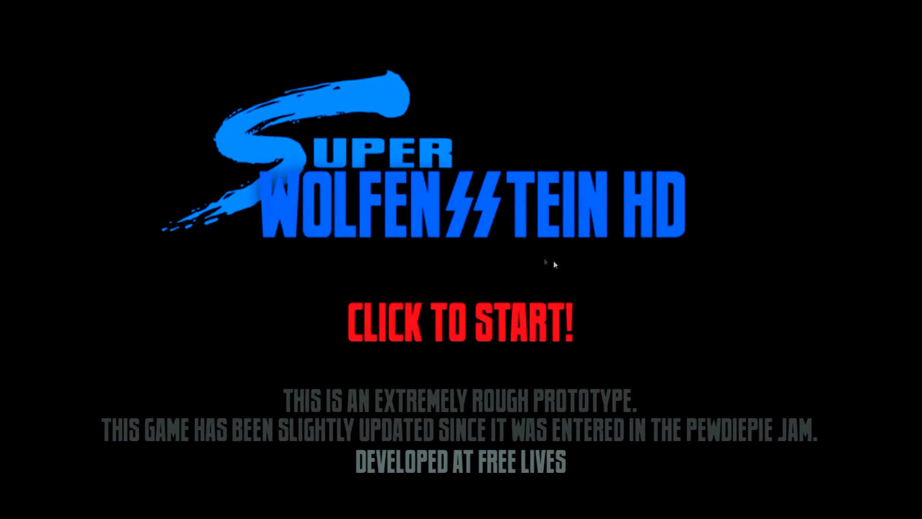
pyautogui.moveTo(626, 305)
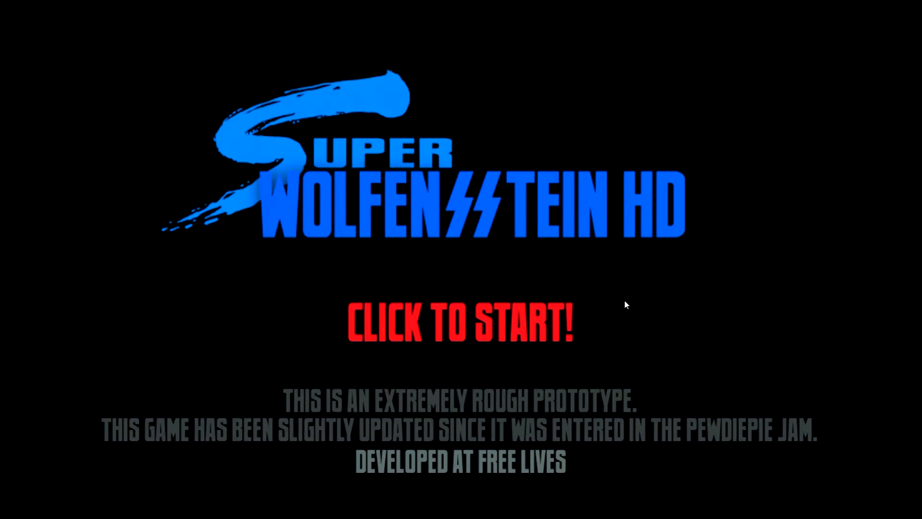
pyautogui.moveTo(629, 297)
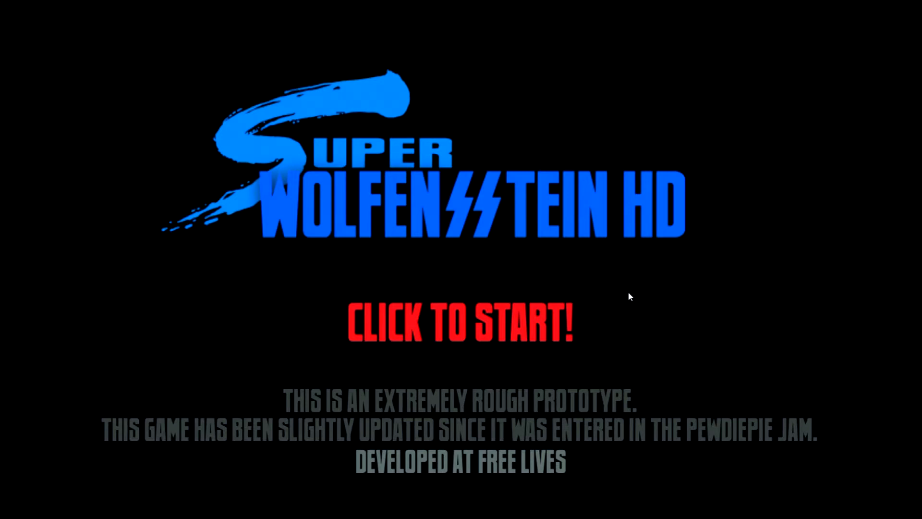
pyautogui.click(460, 323)
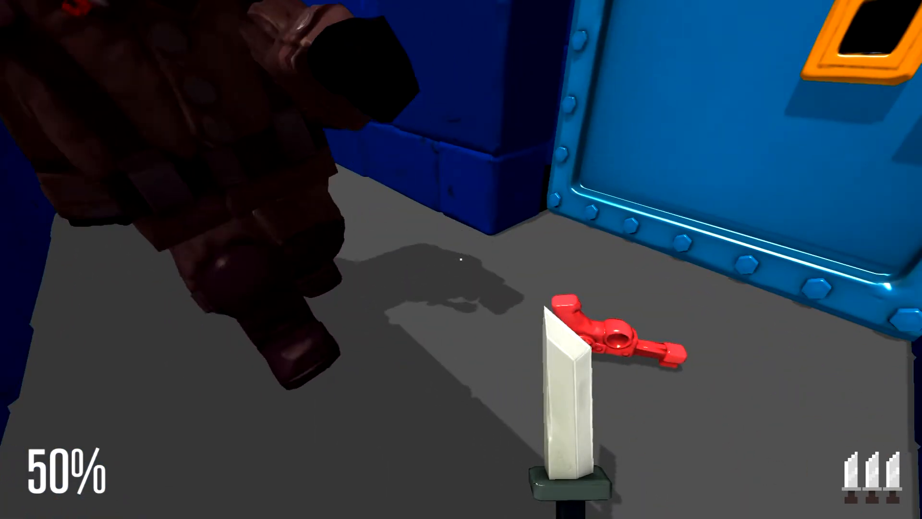
pyautogui.moveTo(461, 259)
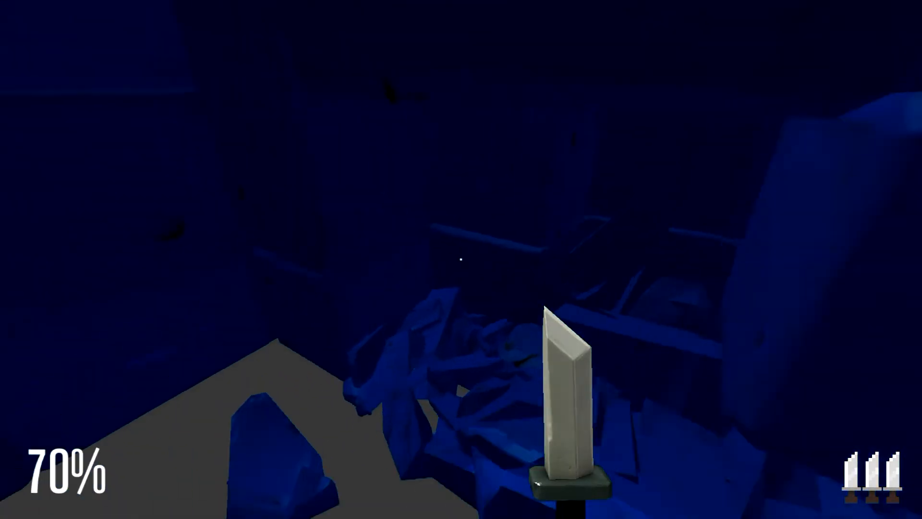
pyautogui.moveTo(462, 259)
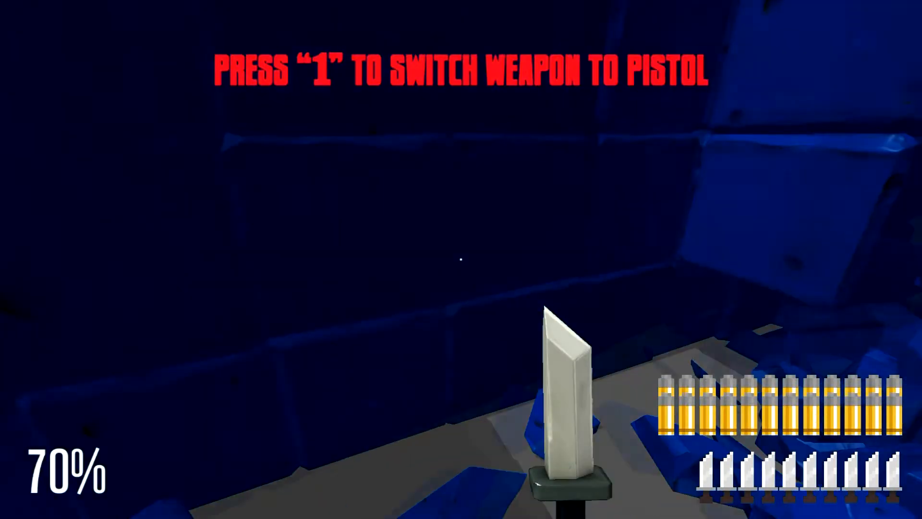
pyautogui.press('1')
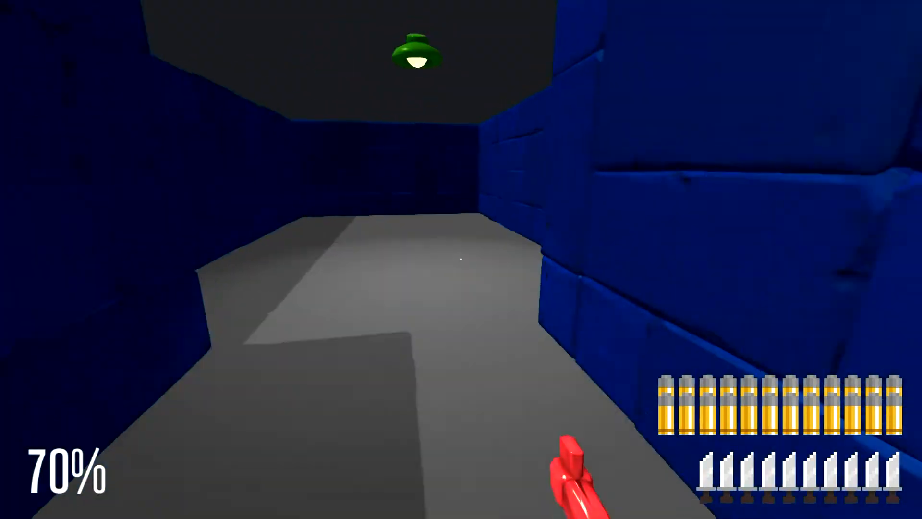
pyautogui.moveTo(461, 260)
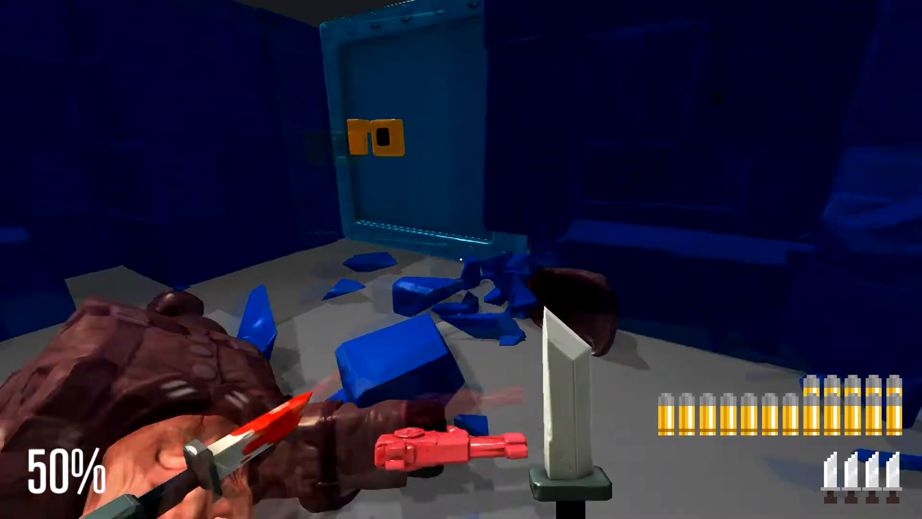
pyautogui.moveTo(461, 259)
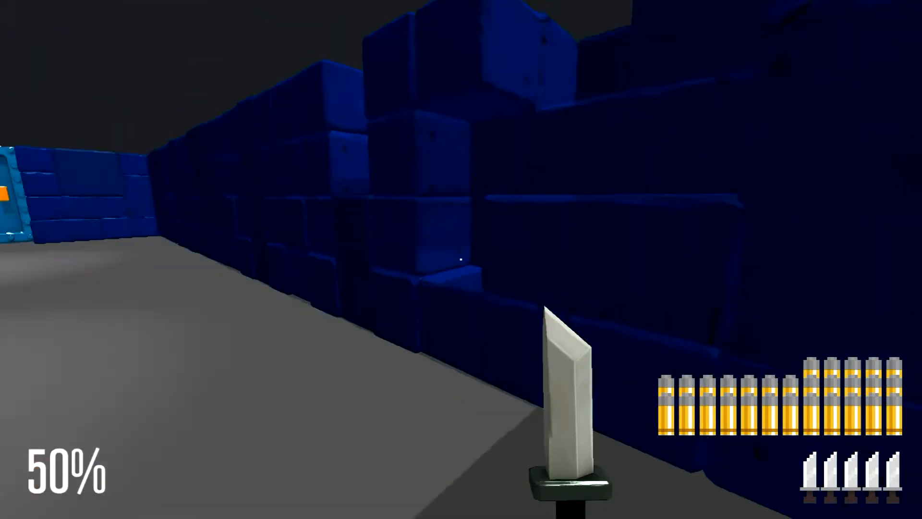
pyautogui.click(461, 260)
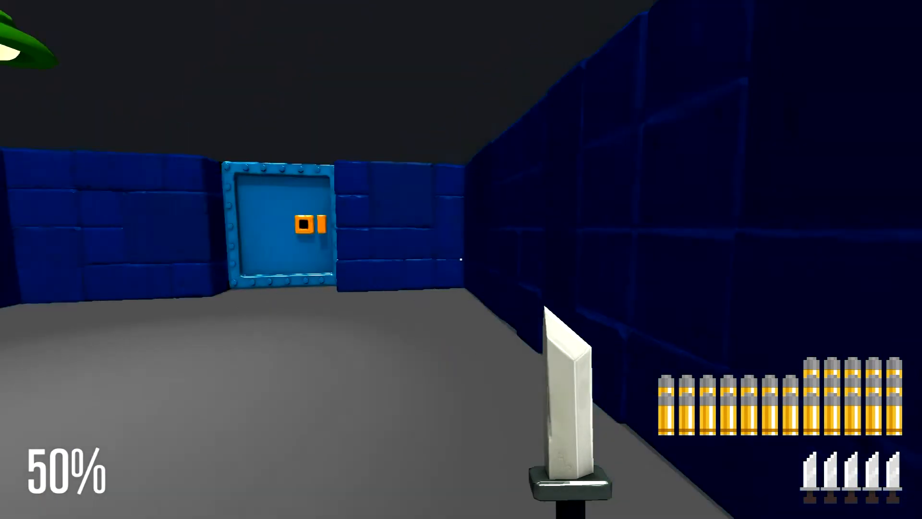
pyautogui.press('w')
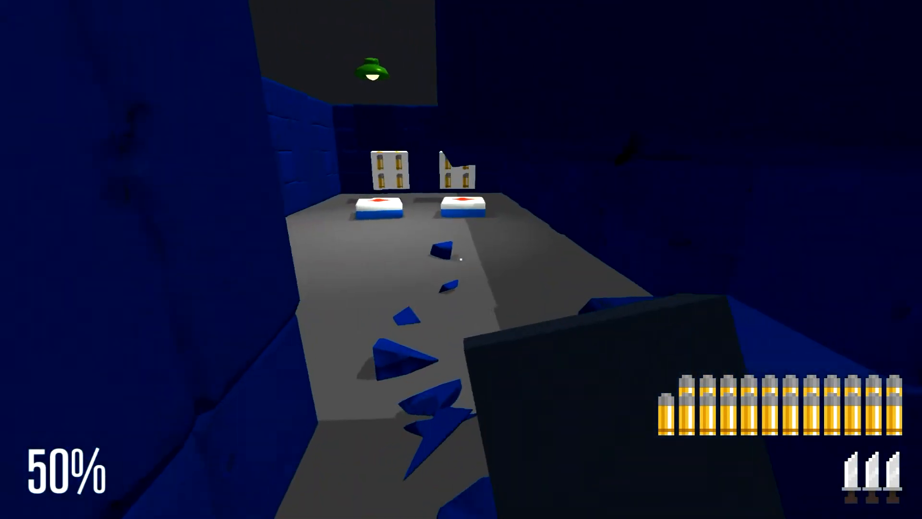
pyautogui.moveTo(461, 259)
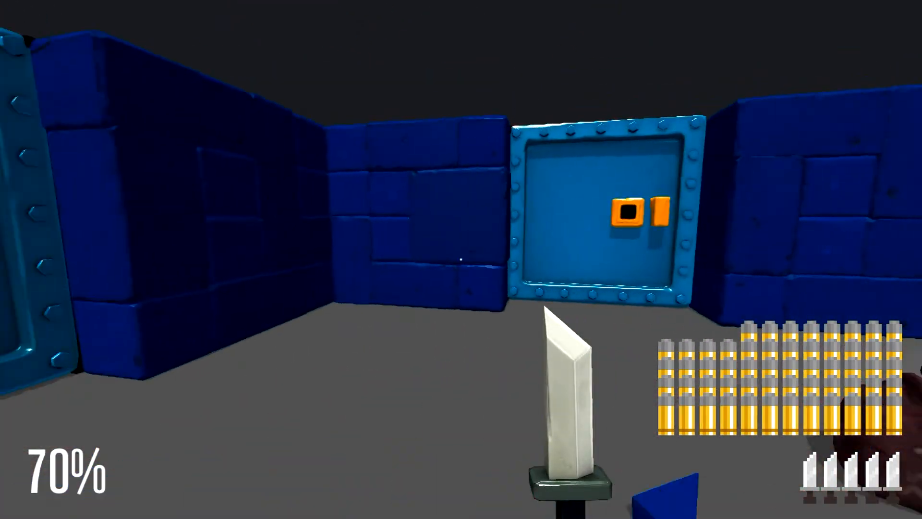
pyautogui.moveTo(462, 259)
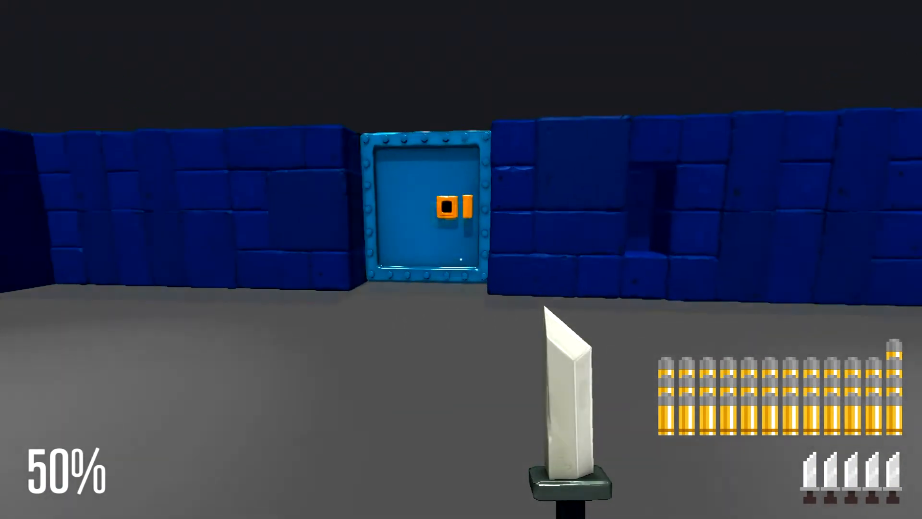
pyautogui.press('w')
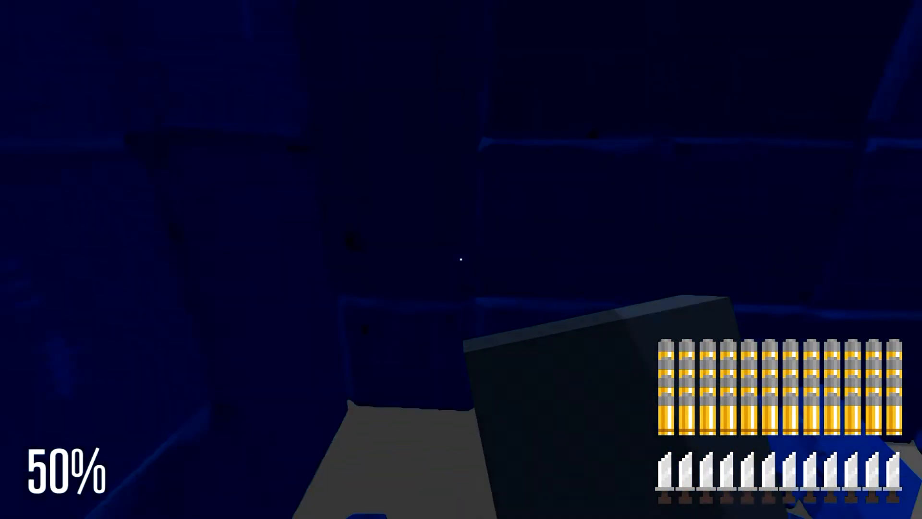
pyautogui.moveTo(462, 259)
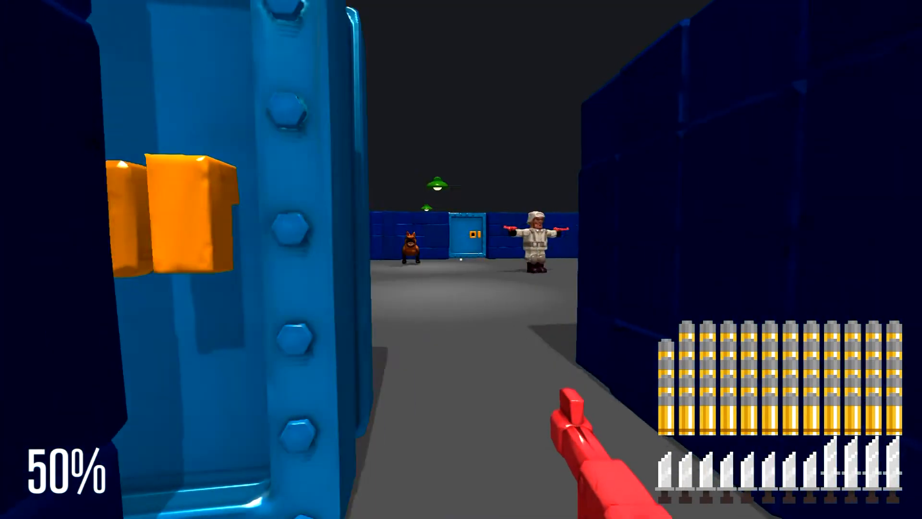
pyautogui.moveTo(461, 259)
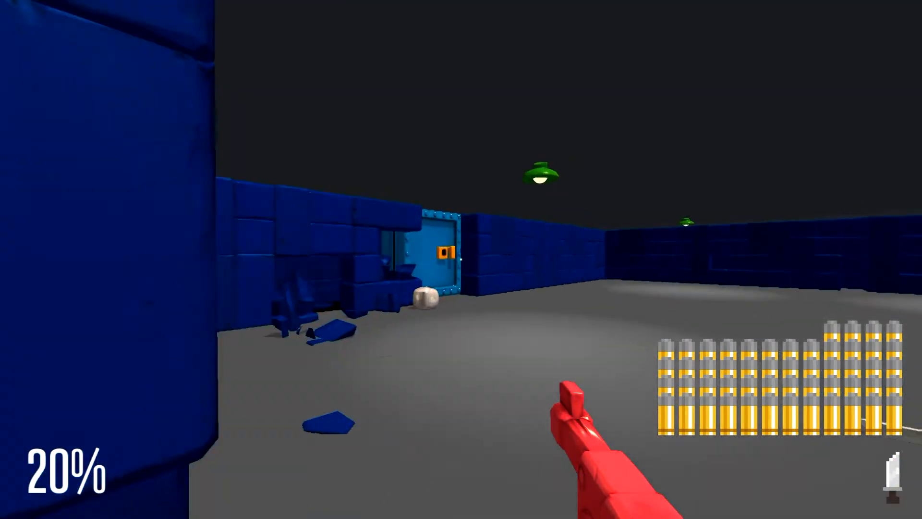
pyautogui.click(461, 260)
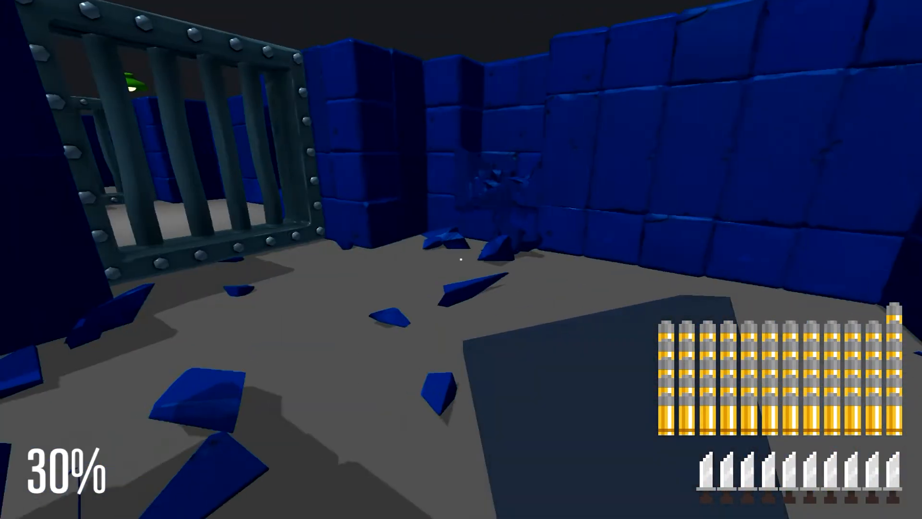
pyautogui.moveTo(462, 259)
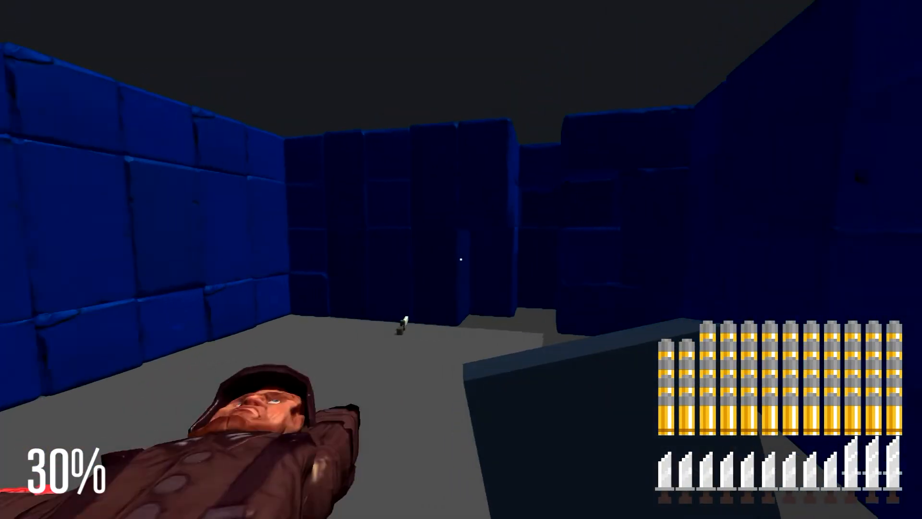
pyautogui.click(462, 260)
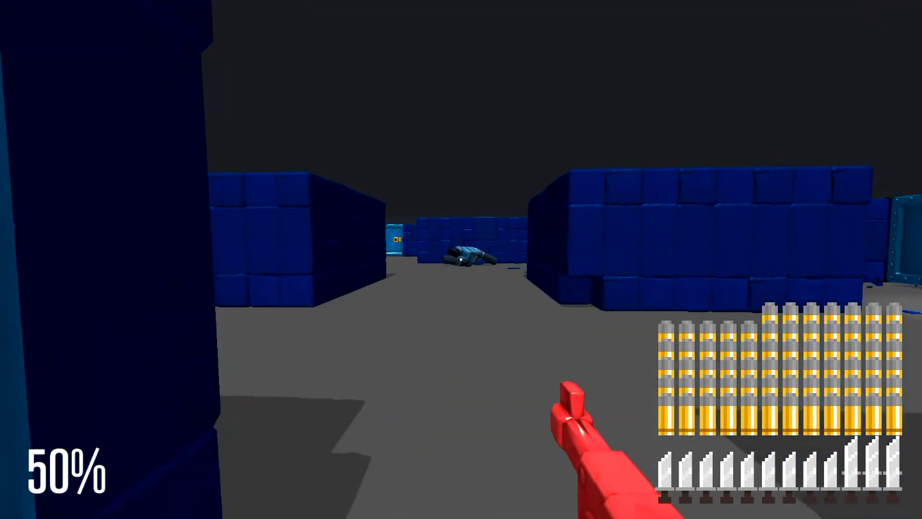
pyautogui.click(461, 259)
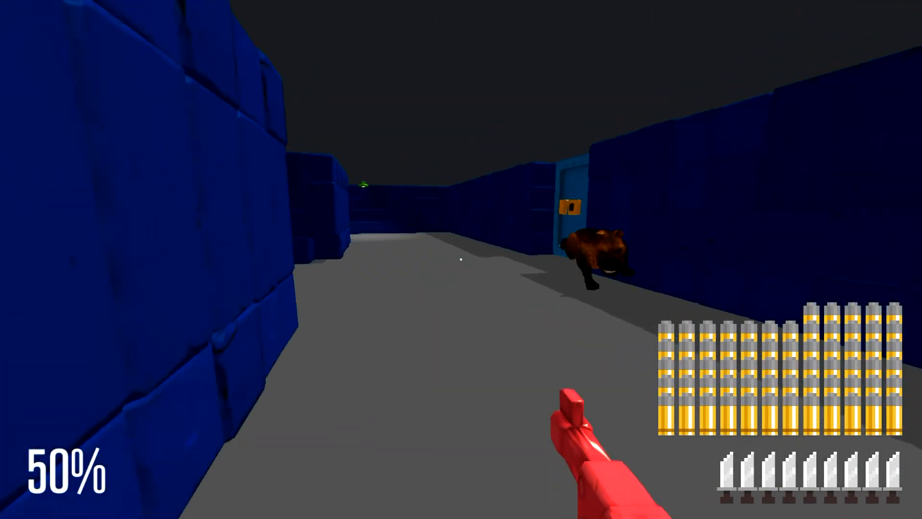
pyautogui.click(461, 260)
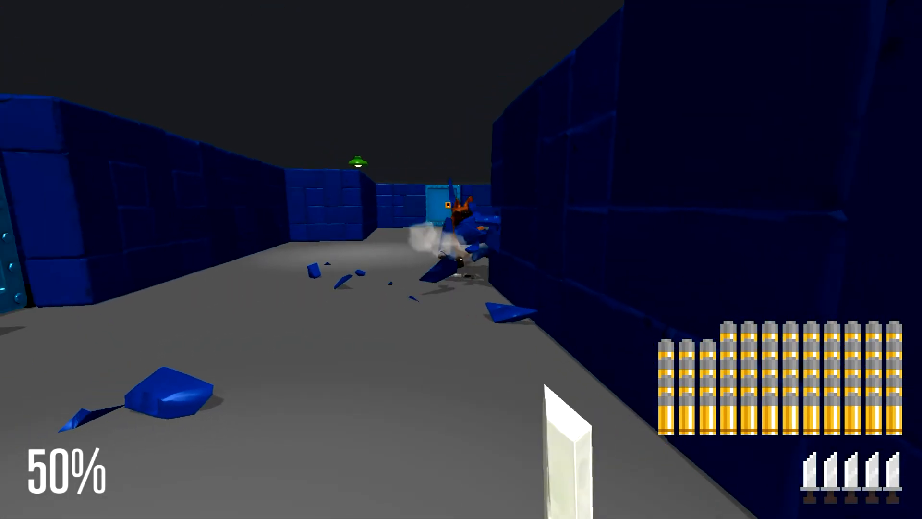
pyautogui.moveTo(462, 260)
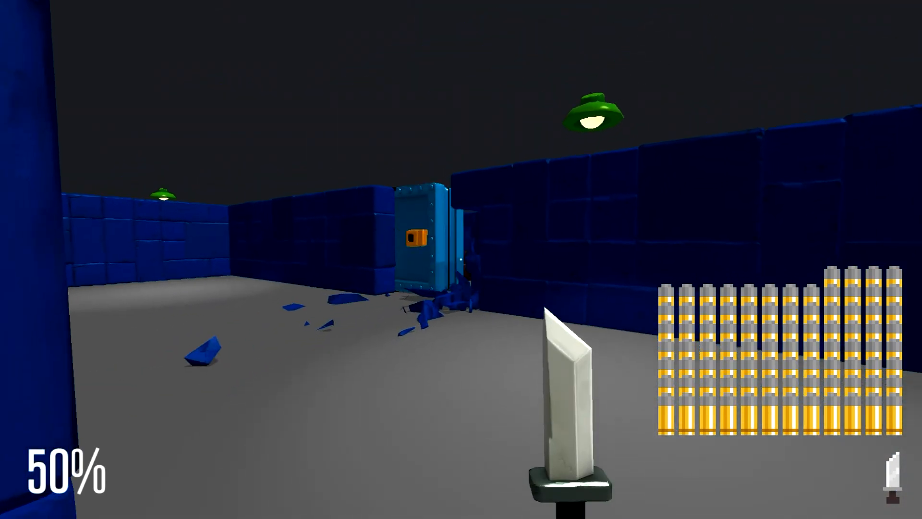
pyautogui.moveTo(461, 260)
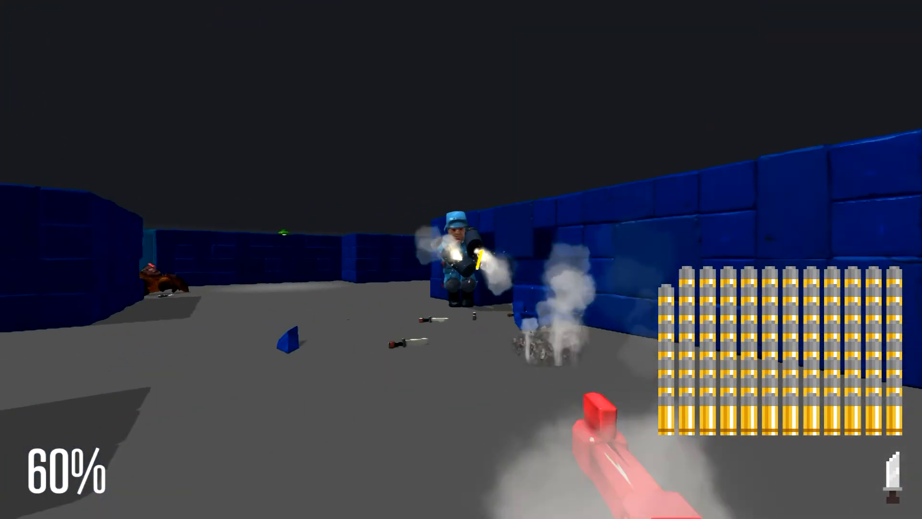
pyautogui.click(461, 260)
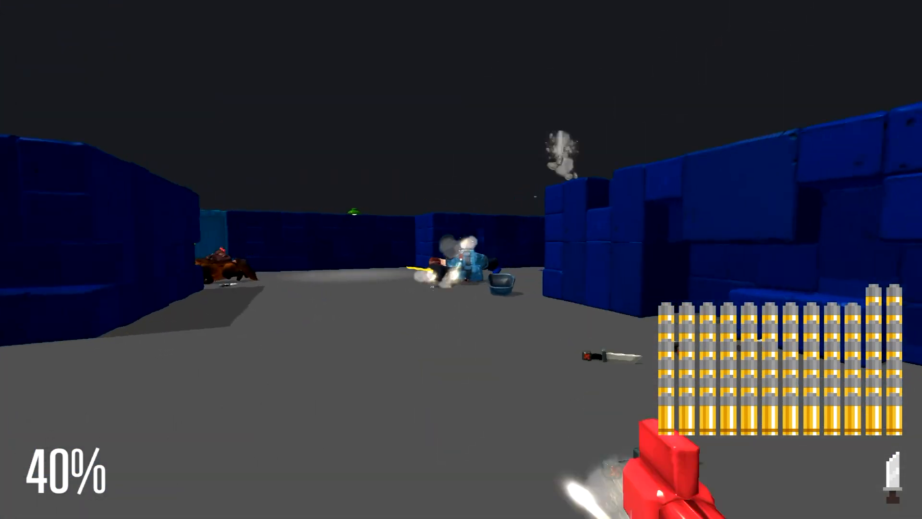
pyautogui.click(461, 260)
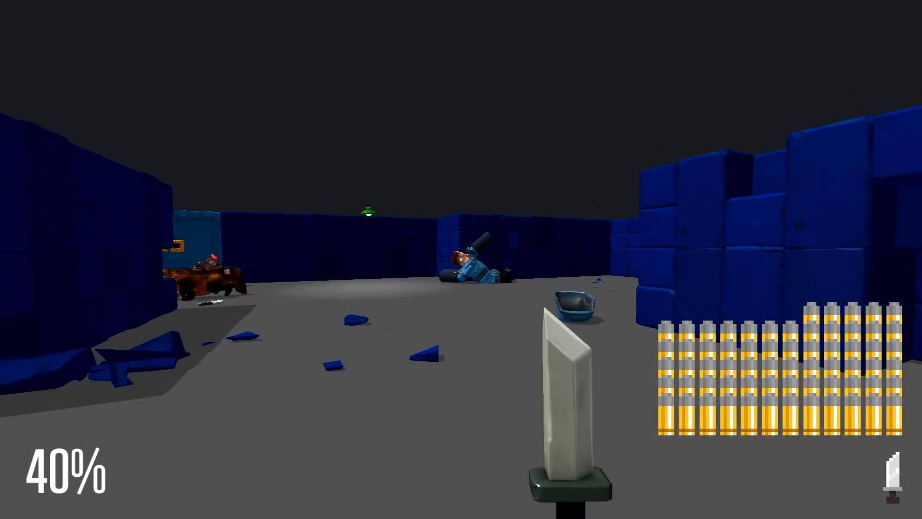
pyautogui.moveTo(461, 259)
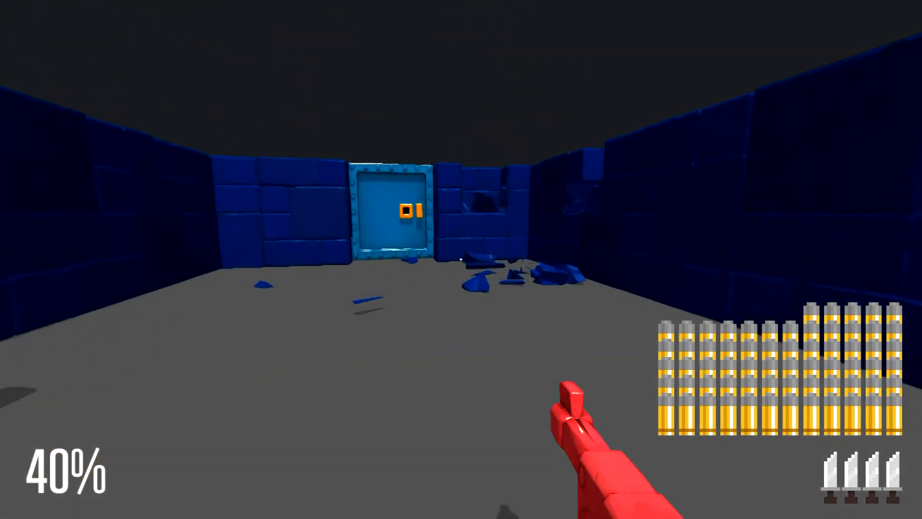
pyautogui.press('w')
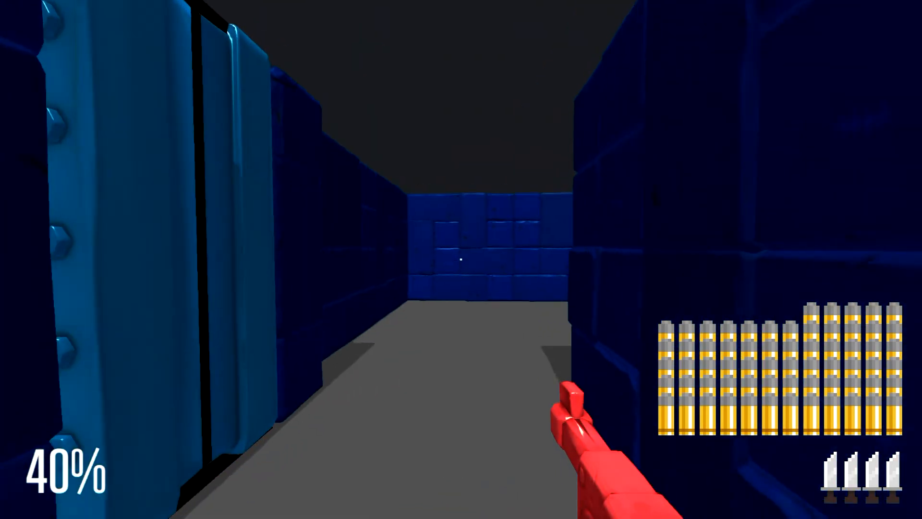